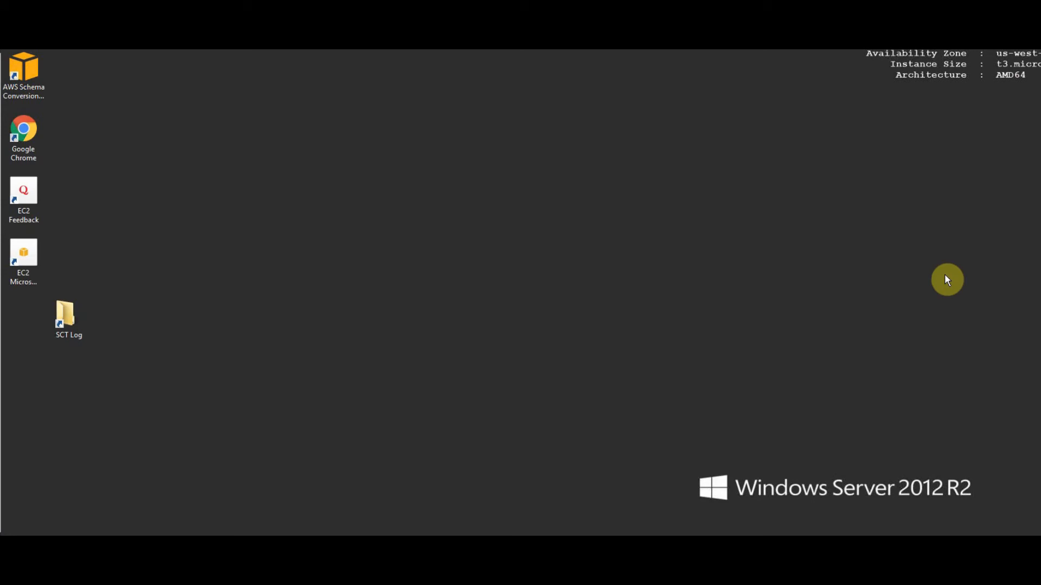
mouse_move(952, 279)
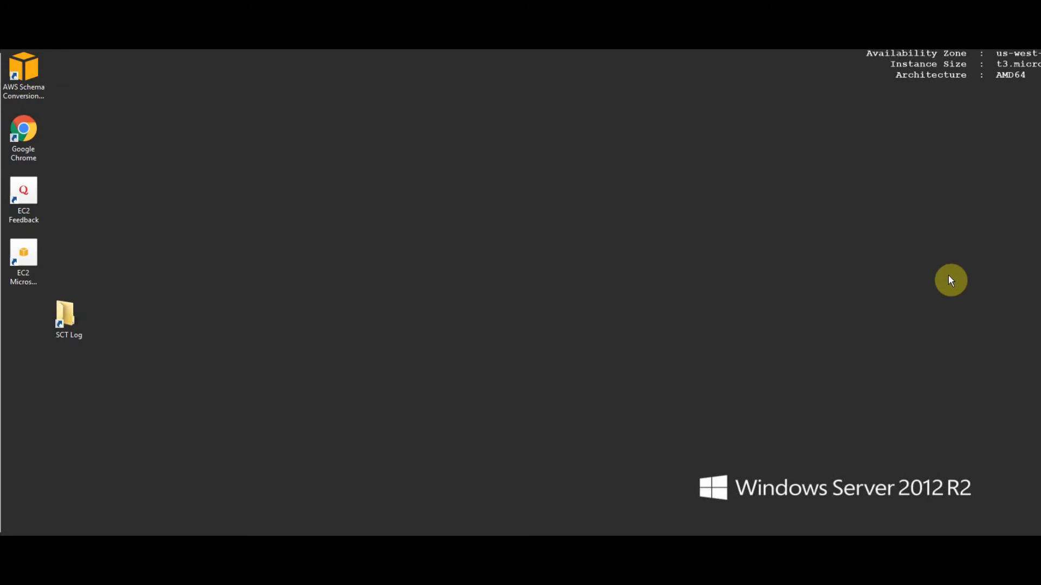
mouse_move(921, 273)
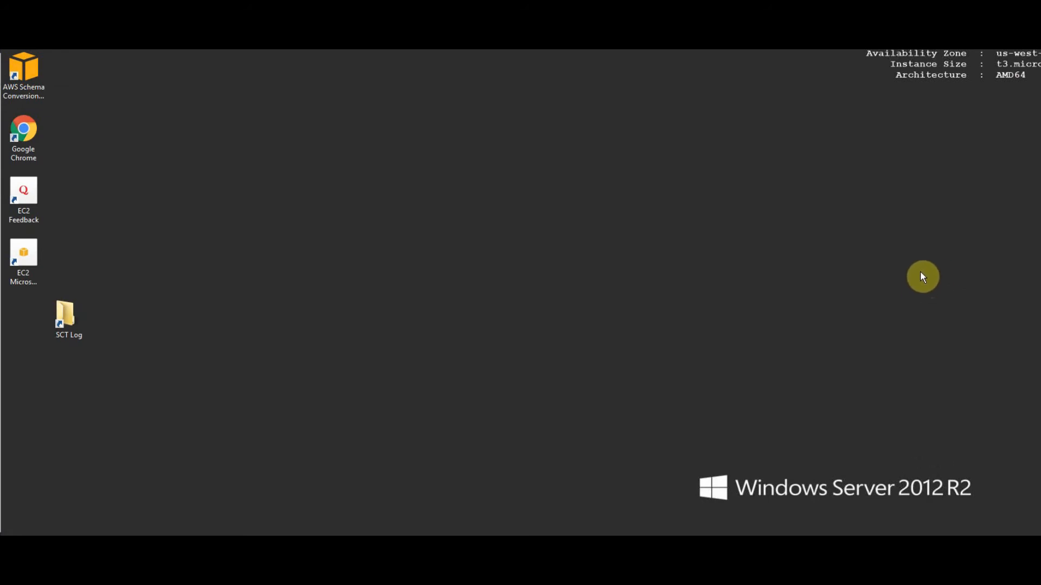
mouse_move(1008, 76)
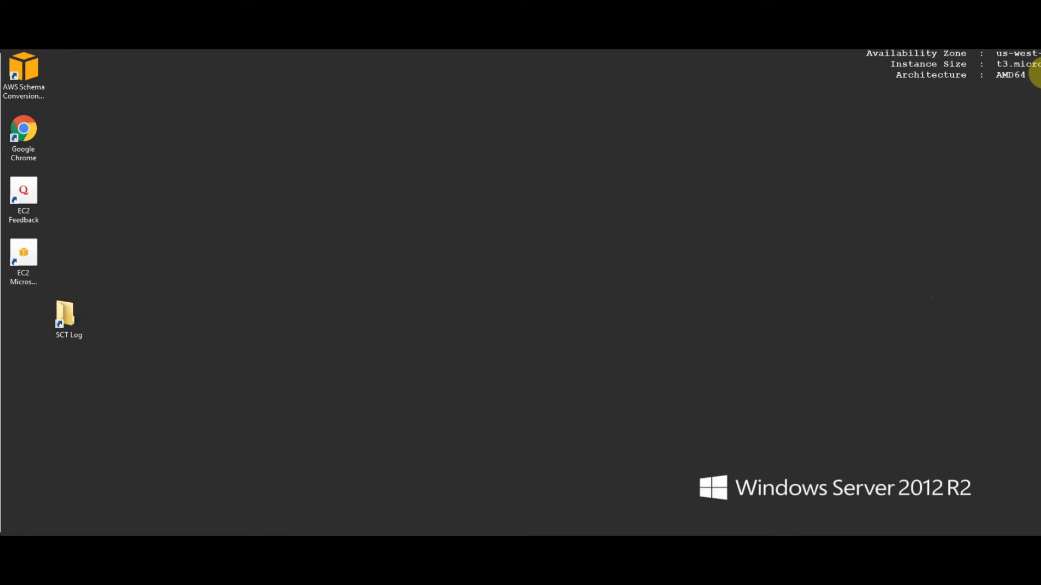
- Launch the tool, dismiss the 'failed to launch JVM' error, and relaunch it on the t3.medium instance
click(24, 71)
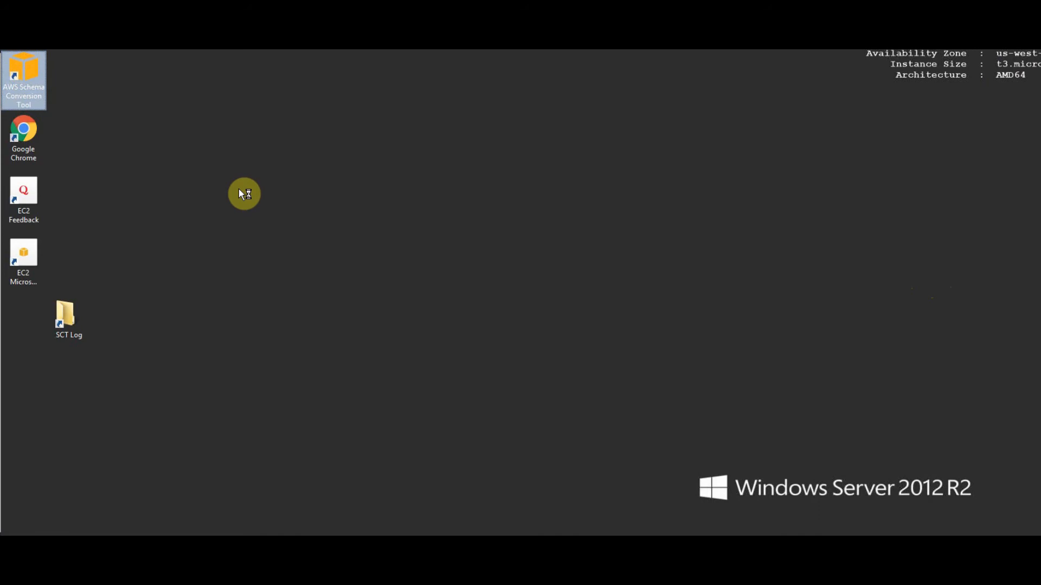
mouse_move(240, 193)
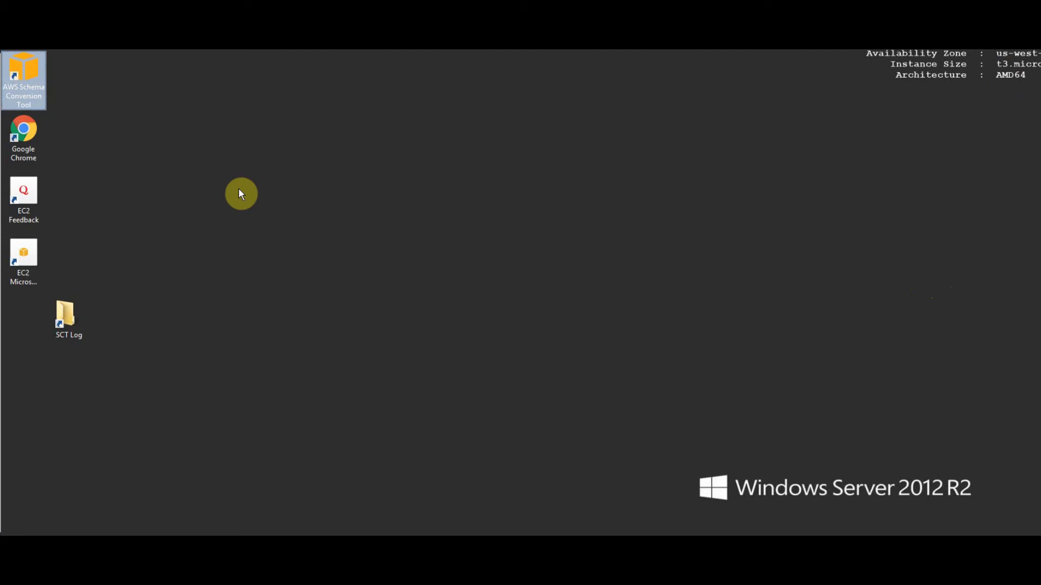
double_click(23, 70)
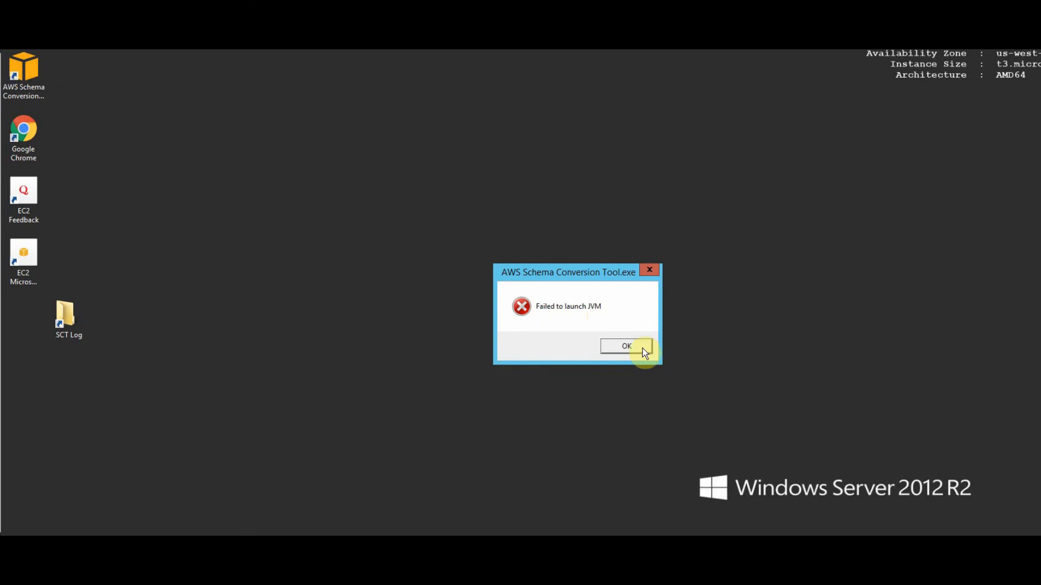
click(627, 346)
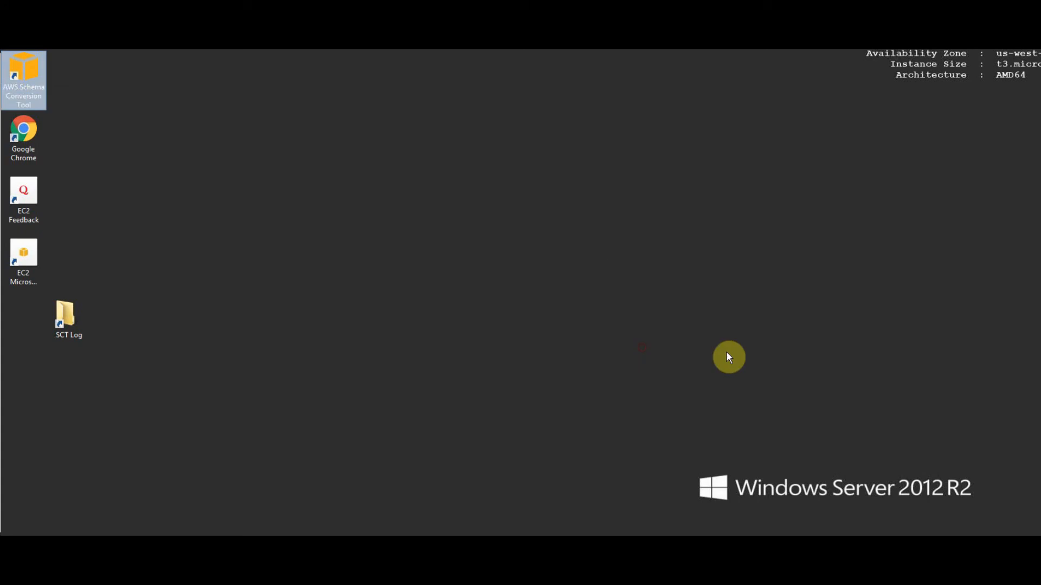
mouse_move(728, 358)
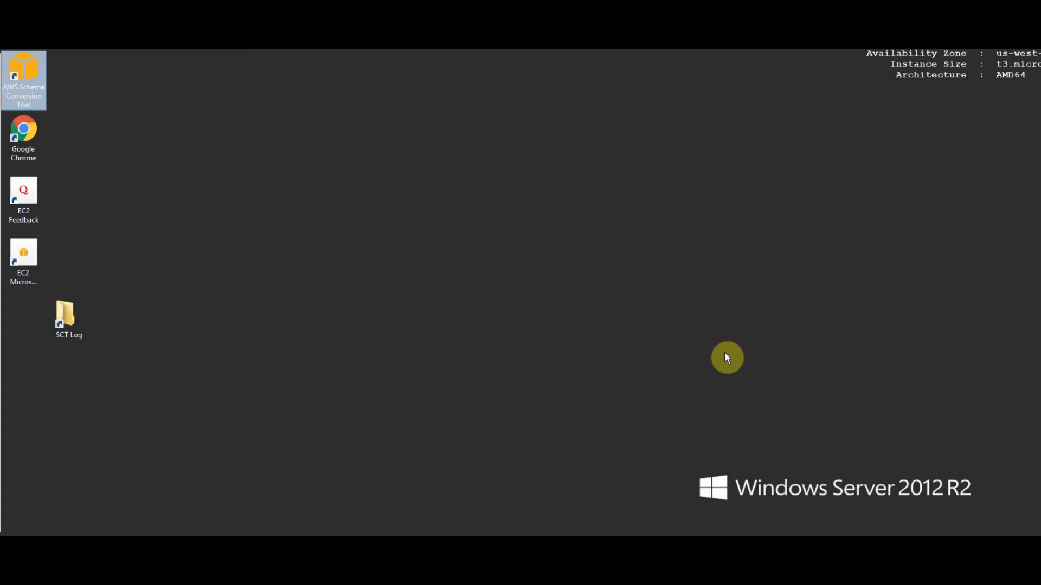
mouse_move(718, 360)
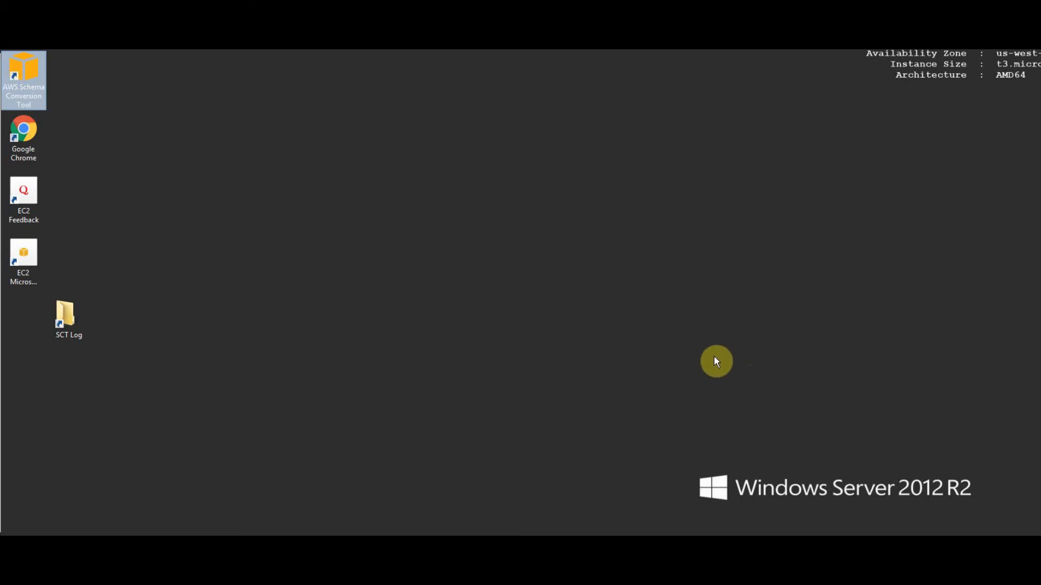
mouse_move(696, 314)
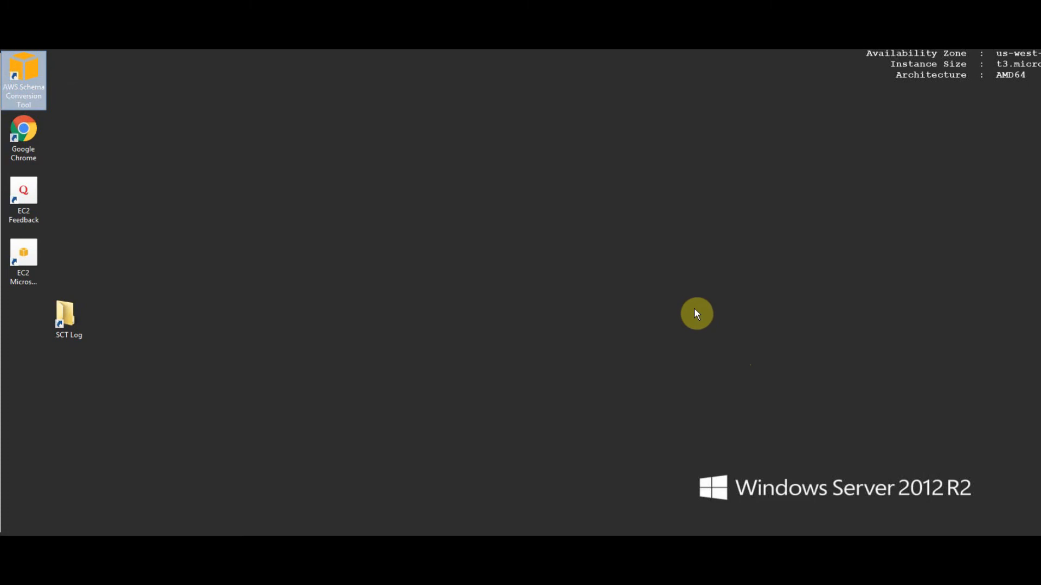
mouse_move(632, 270)
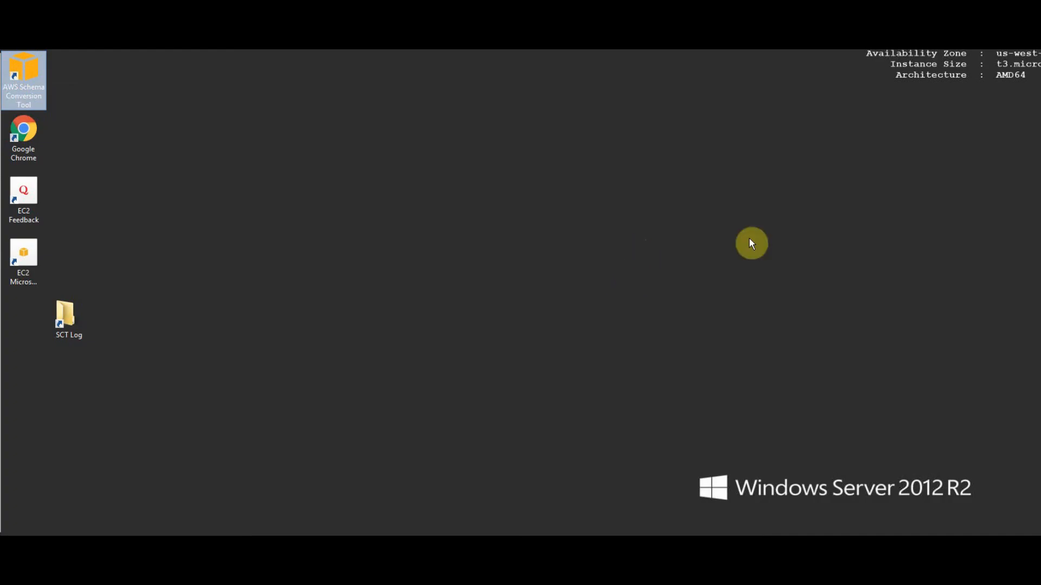
mouse_move(1017, 76)
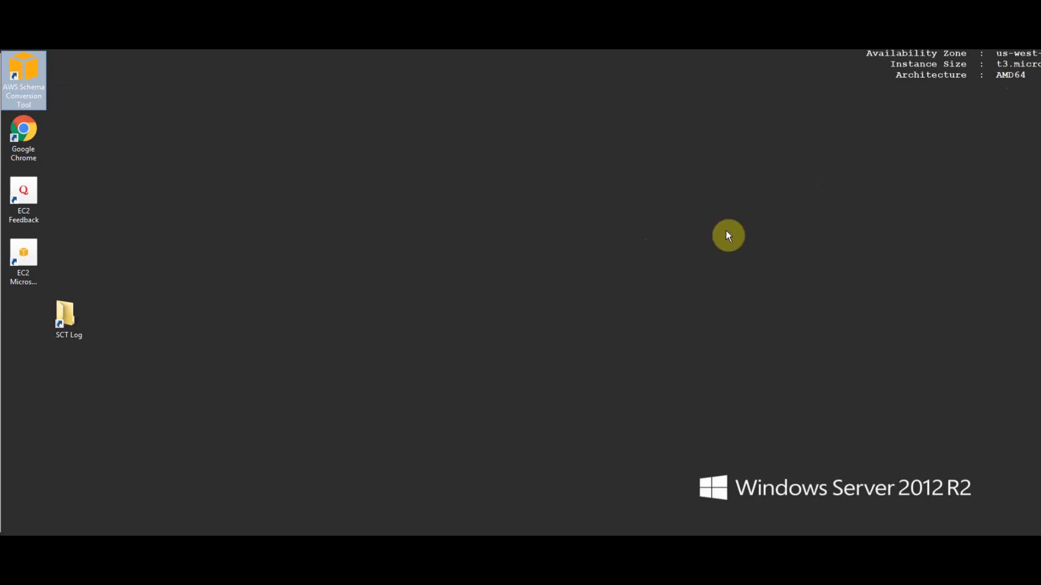
mouse_move(832, 145)
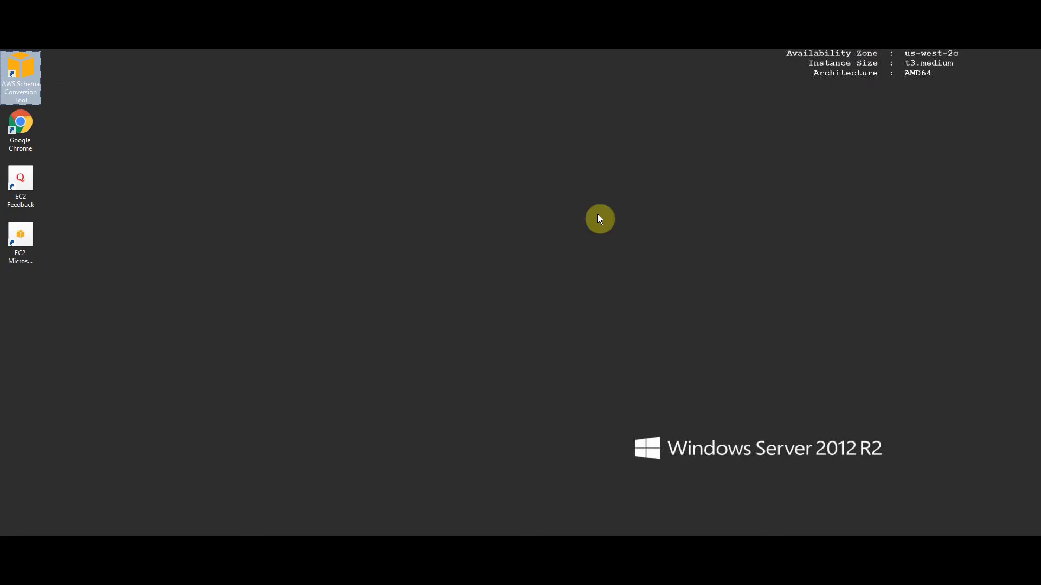
double_click(20, 67)
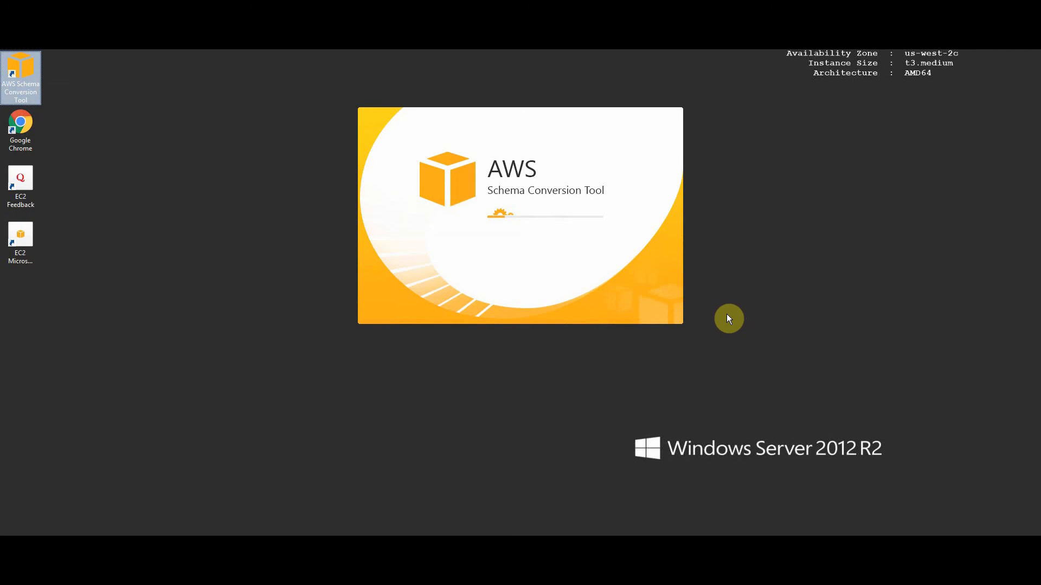
mouse_move(727, 319)
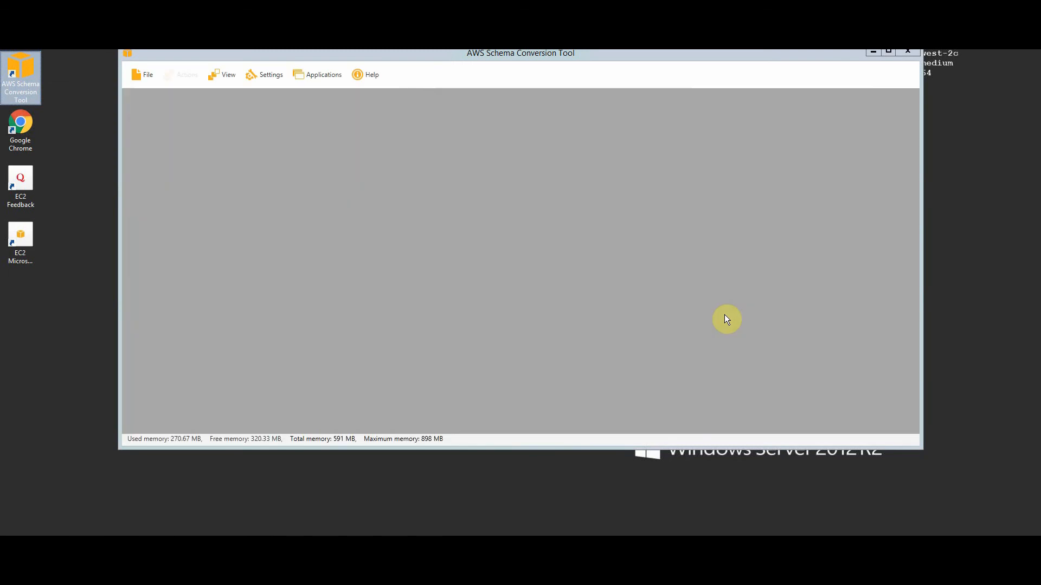
mouse_move(694, 77)
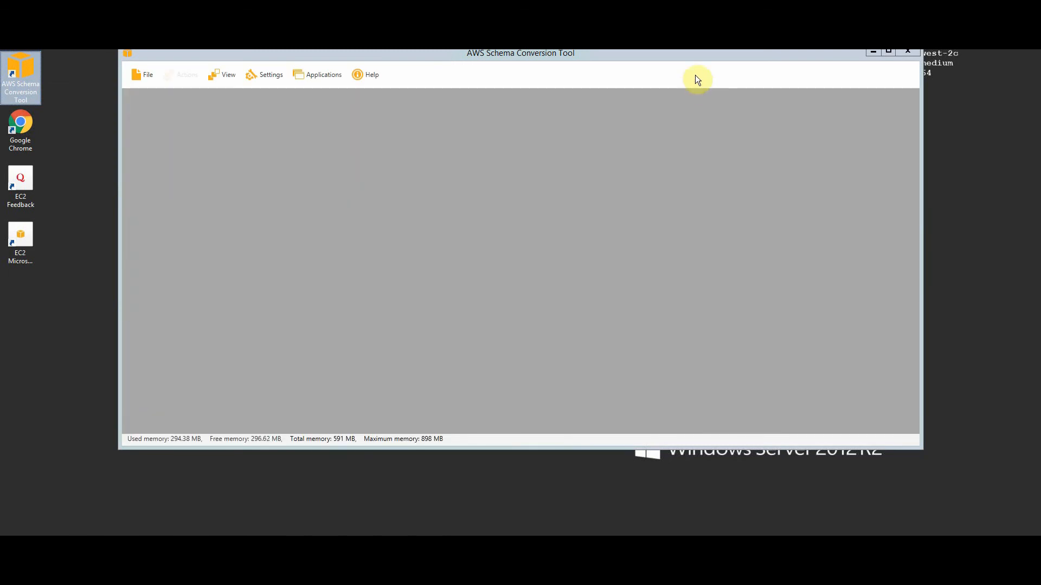